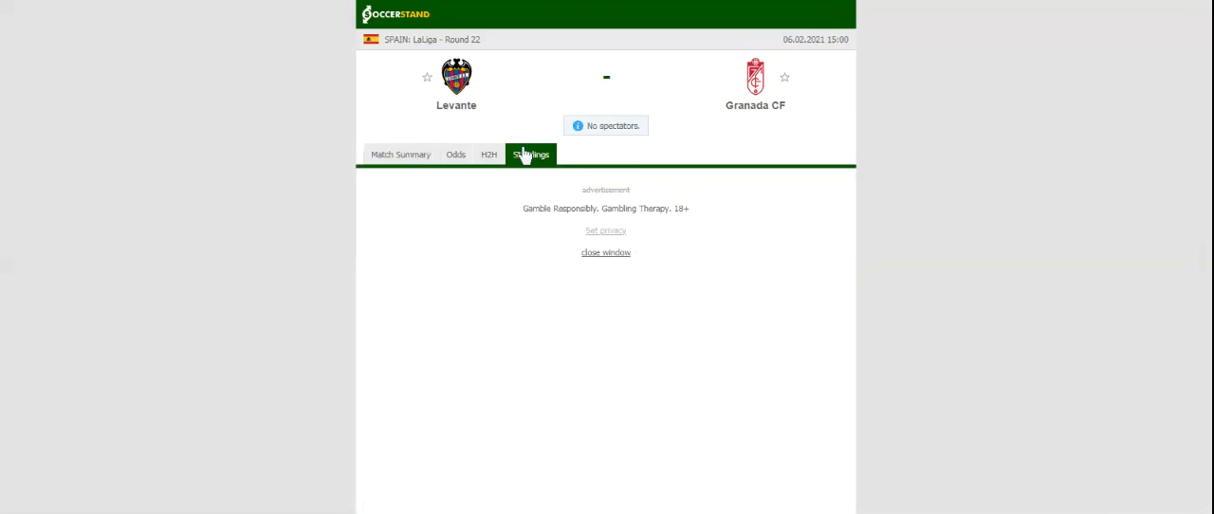
# Step: Show the overall LaLiga standings table for the Levante vs Granada CF match
pyautogui.click(531, 154)
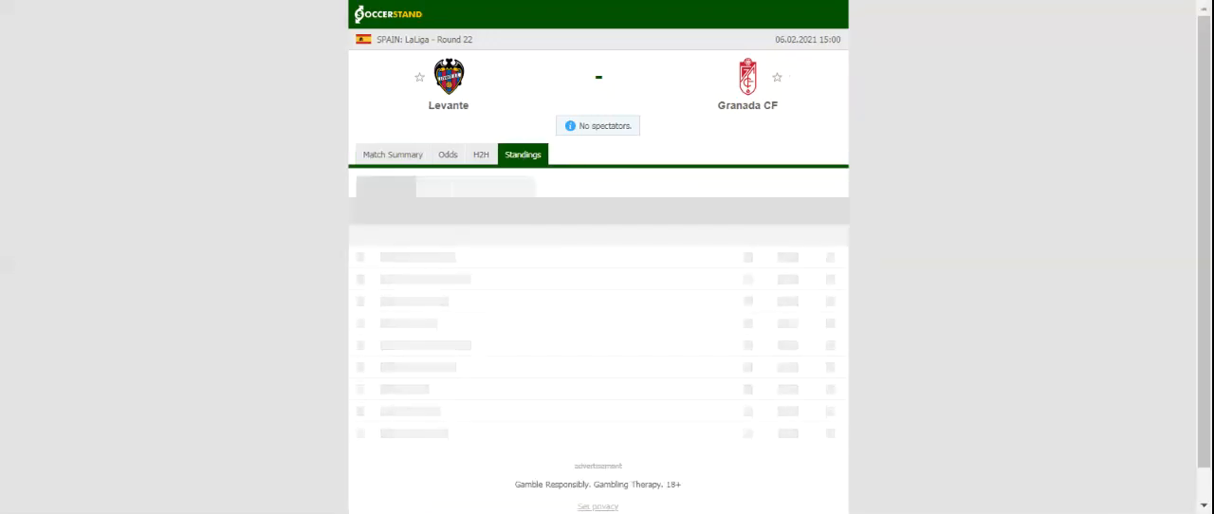
pyautogui.click(523, 154)
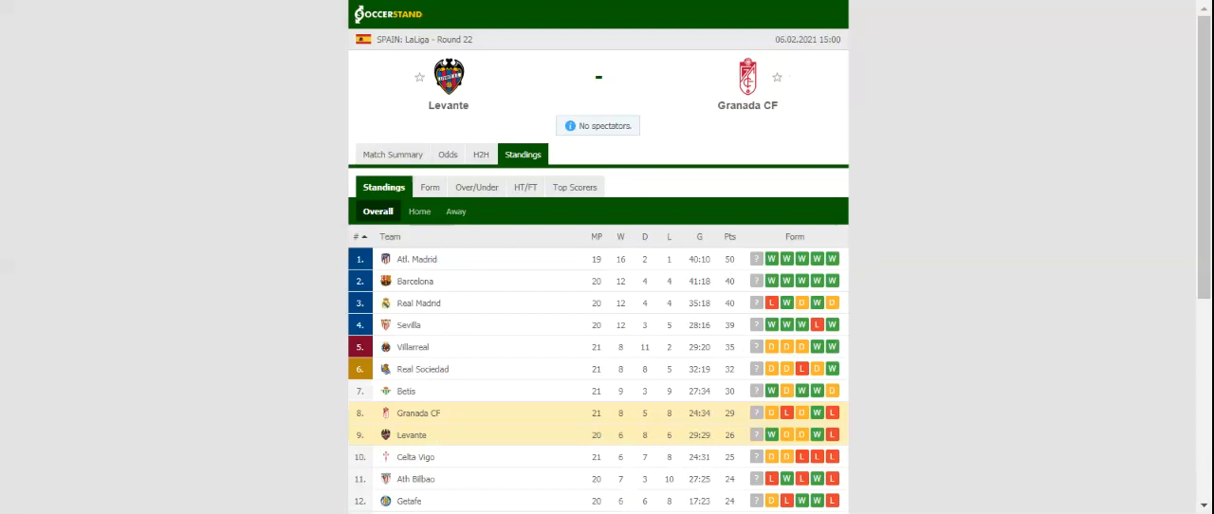
# Step: Switch to the H2H view listing recent results of Levante and Granada CF
pyautogui.click(480, 153)
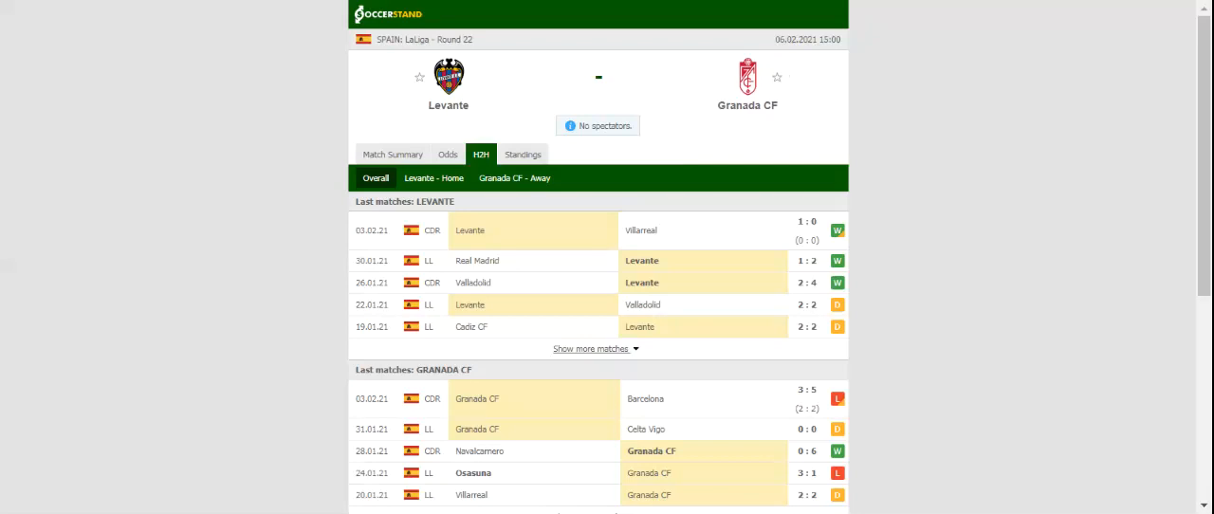
pyautogui.moveTo(436, 171)
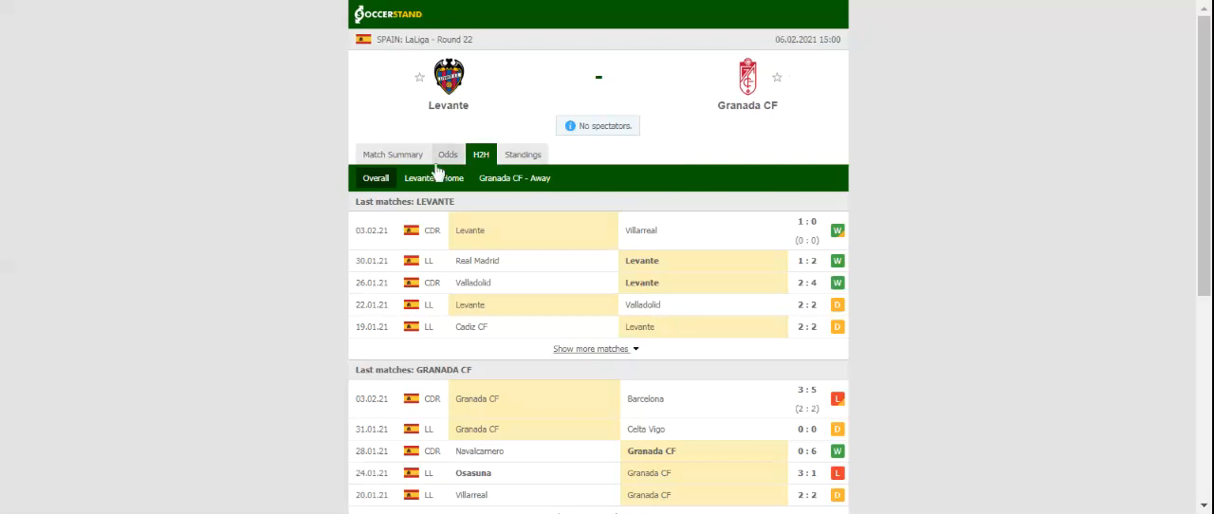
# Step: Show the bookmakers' full-time 1X2 odds for Levante vs Granada CF
pyautogui.click(447, 154)
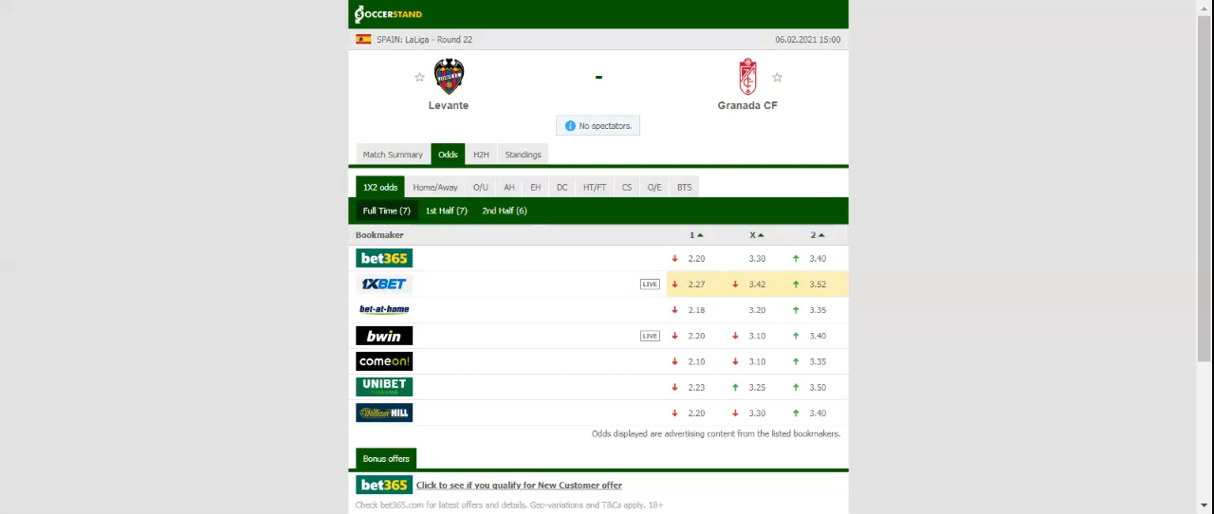
pyautogui.moveTo(419, 306)
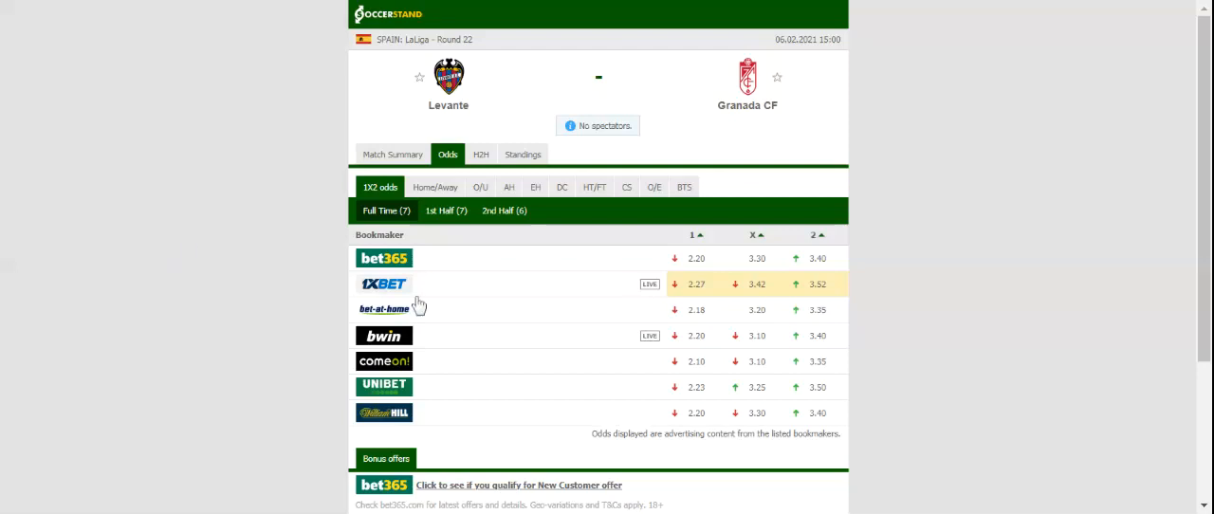